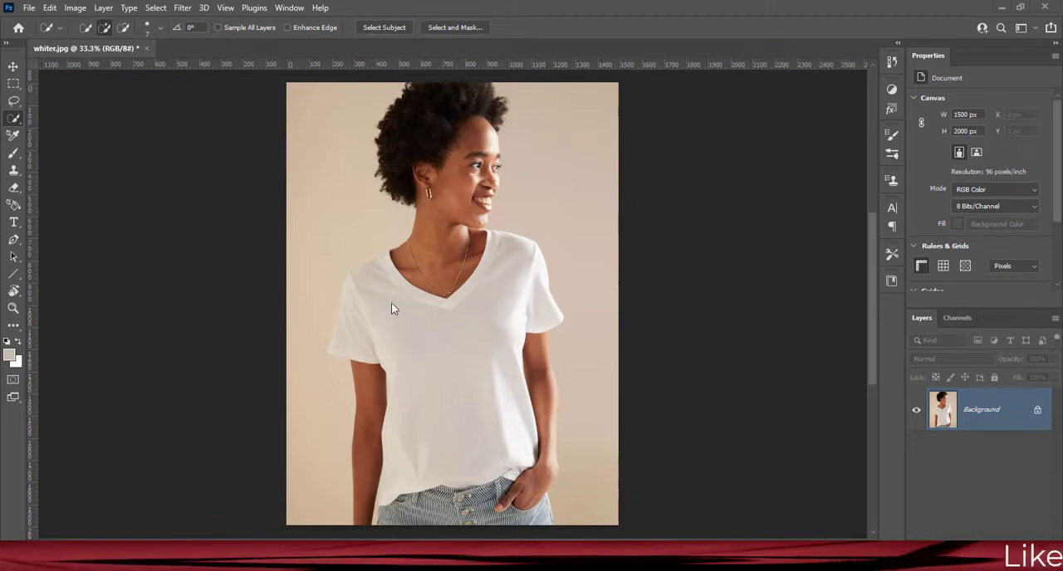
mouse_move(382, 279)
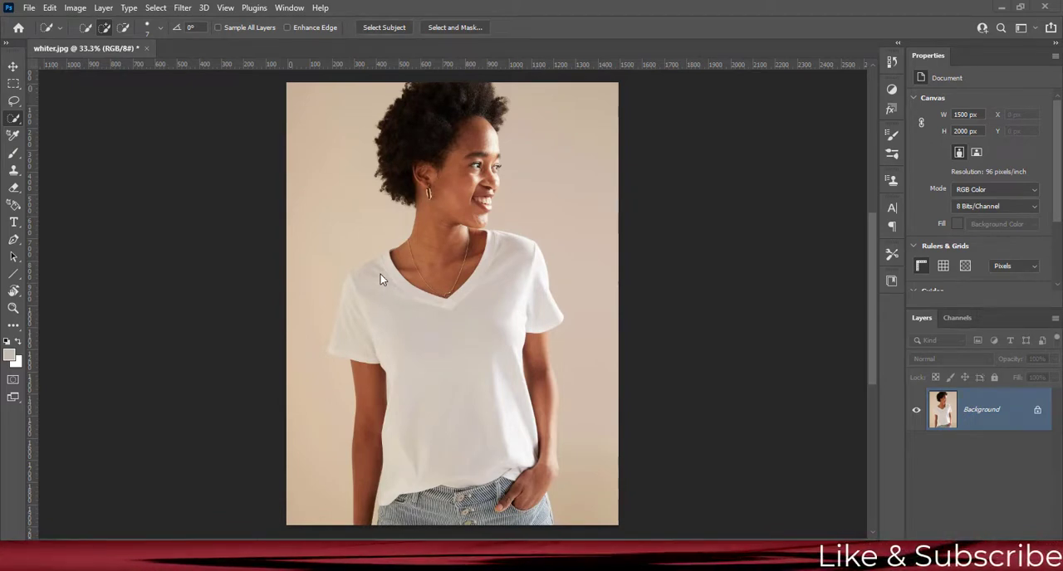
mouse_move(496, 291)
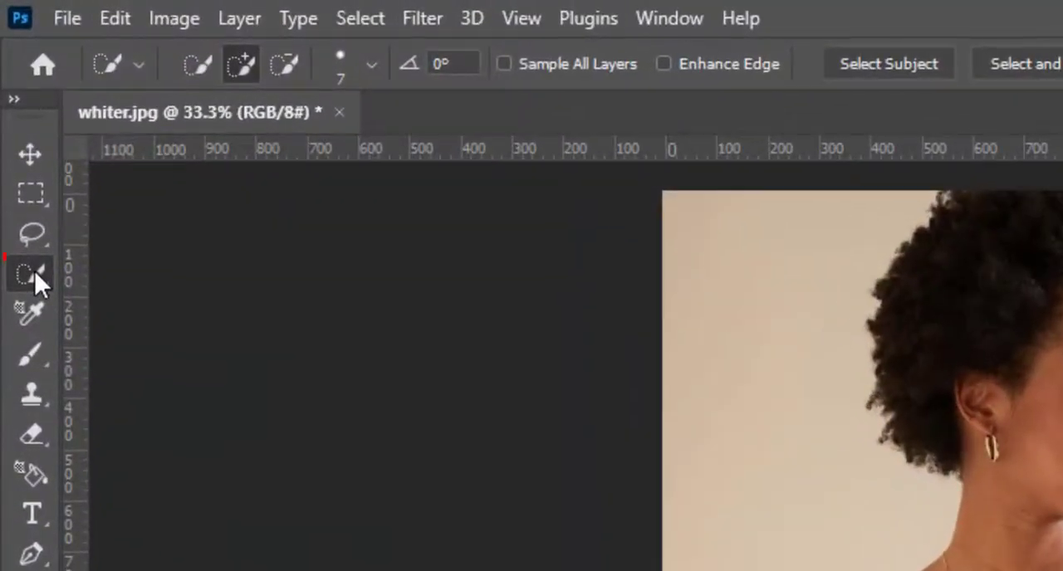
Select the white t-shirt area with the Quick Selection tool
left_click(30, 274)
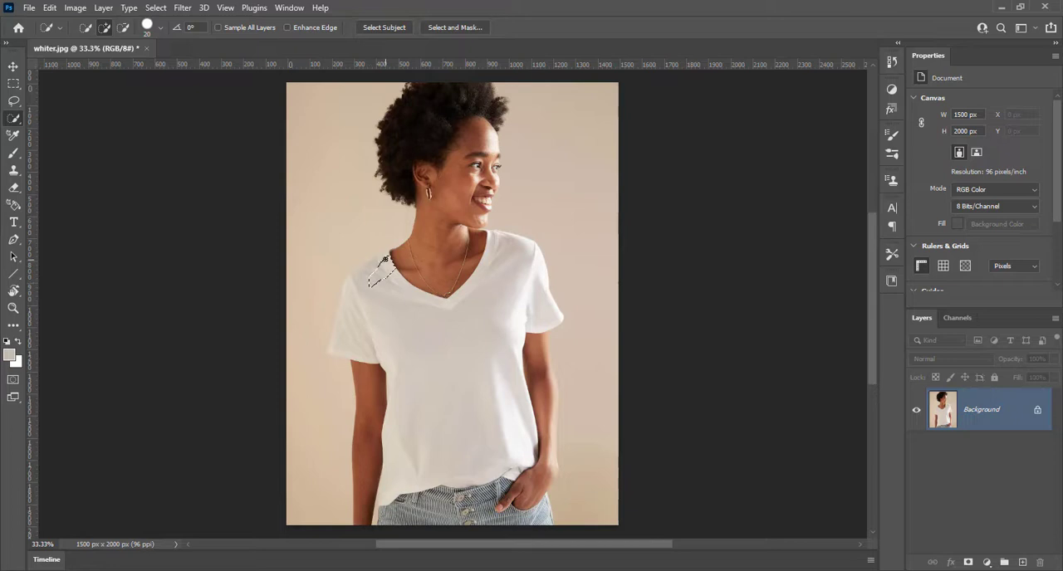
left_click_drag(382, 262, 412, 342)
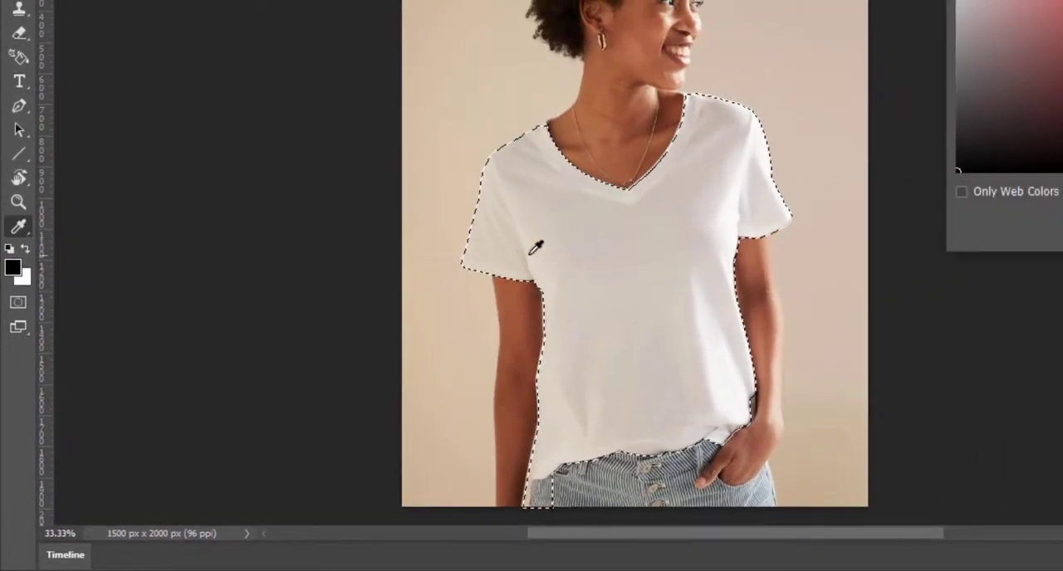
Sample the shirt's grey tone and add a Solid Color fill layer in that beige-grey over the shirt
left_click(12, 266)
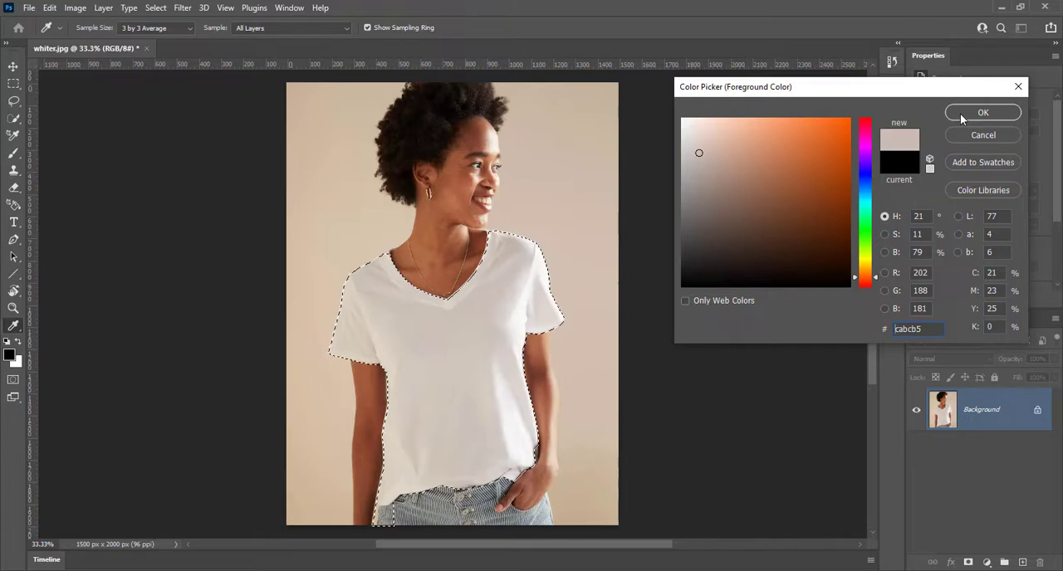
left_click(983, 113)
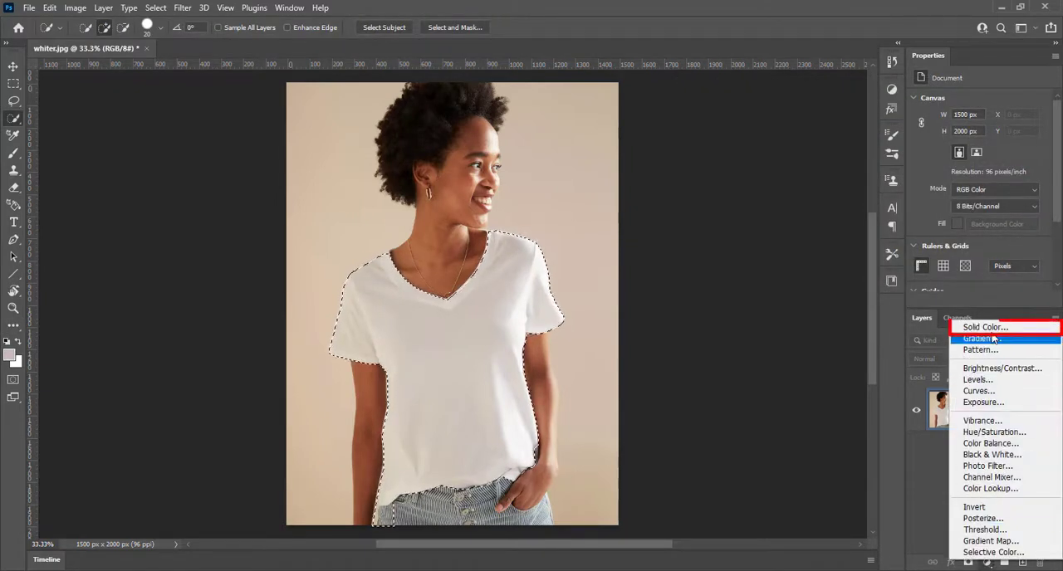
left_click(984, 325)
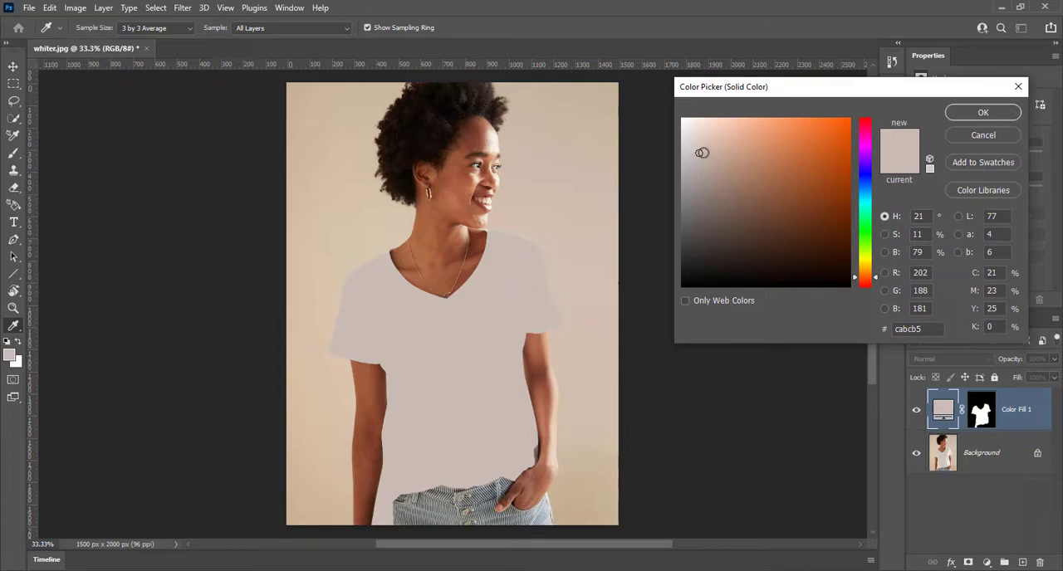
left_click(749, 169)
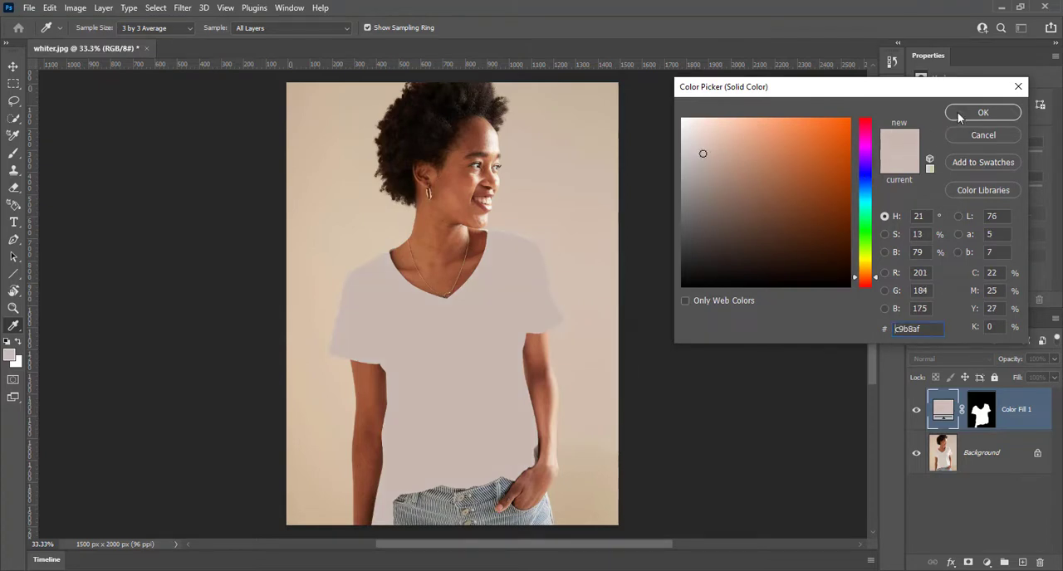
Confirm the fill colour and set the fill layer's blend mode to Divide
left_click(983, 112)
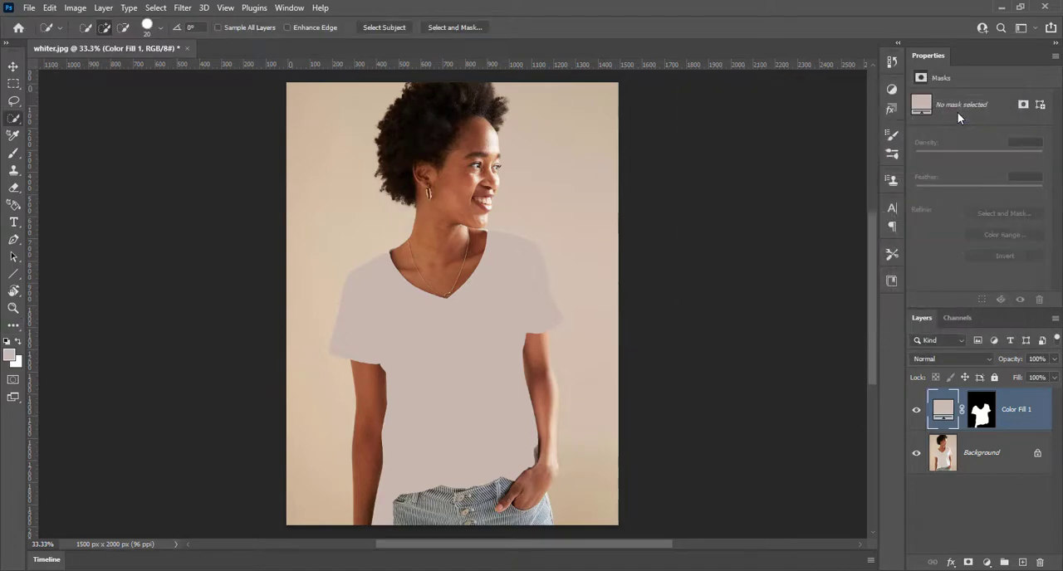
mouse_move(947, 364)
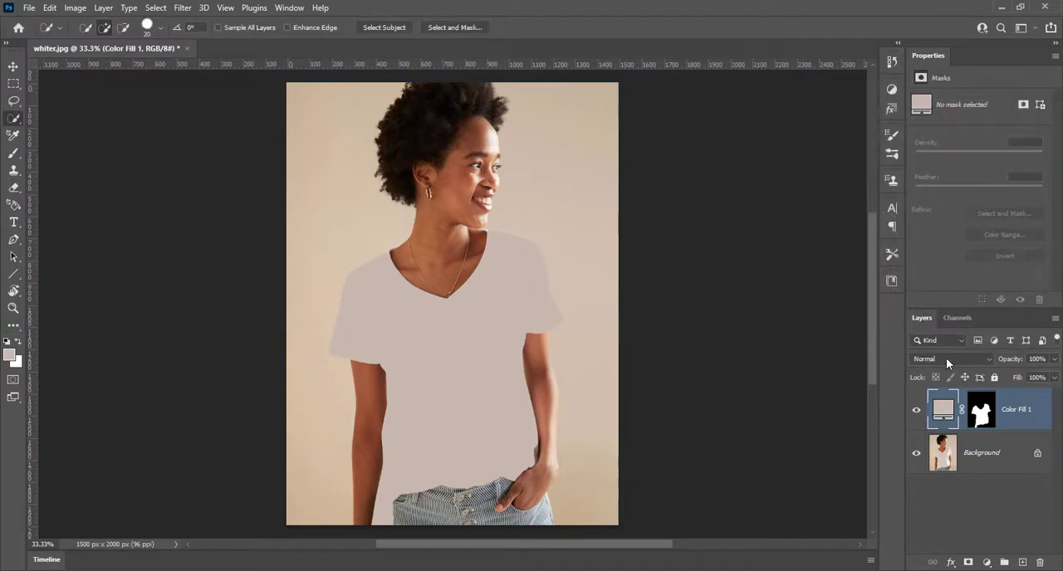
left_click(950, 358)
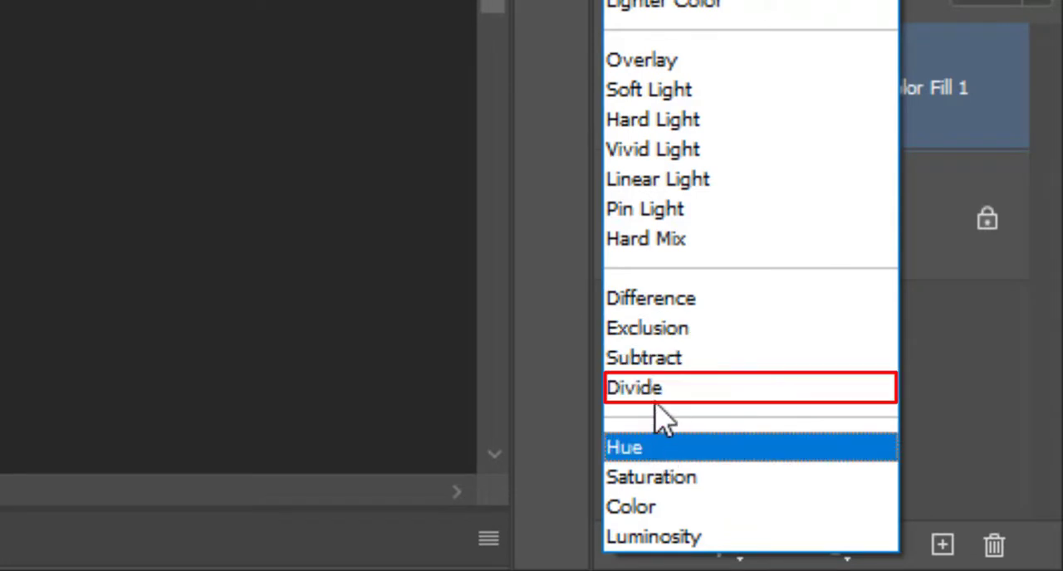
mouse_move(664, 388)
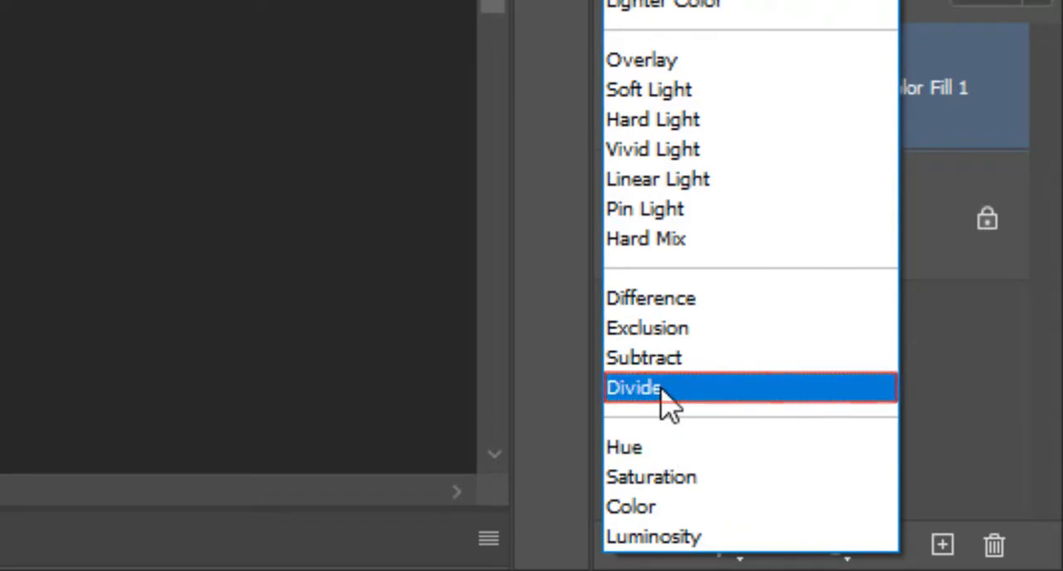
left_click(634, 388)
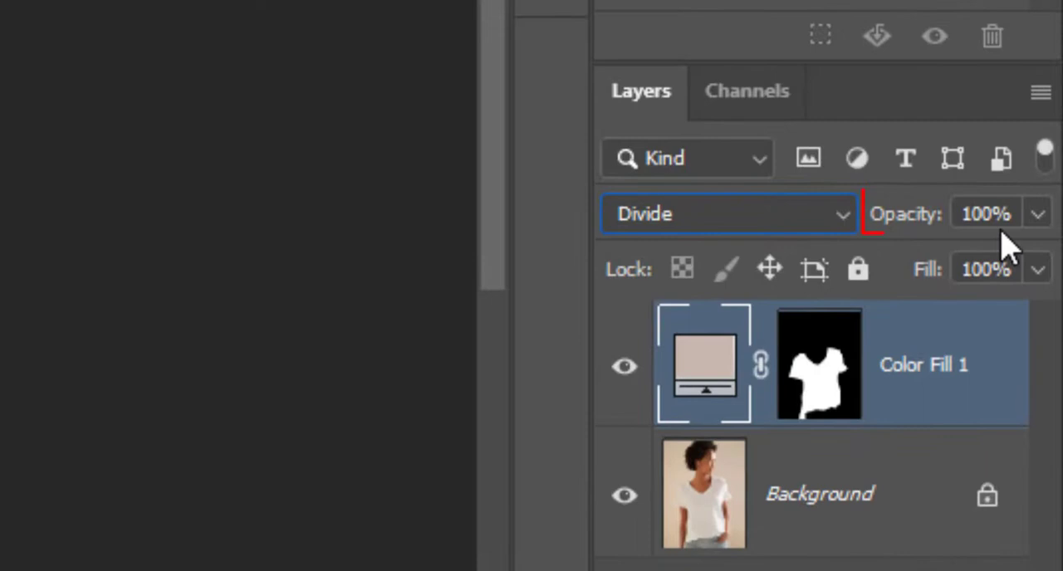
left_click(985, 212)
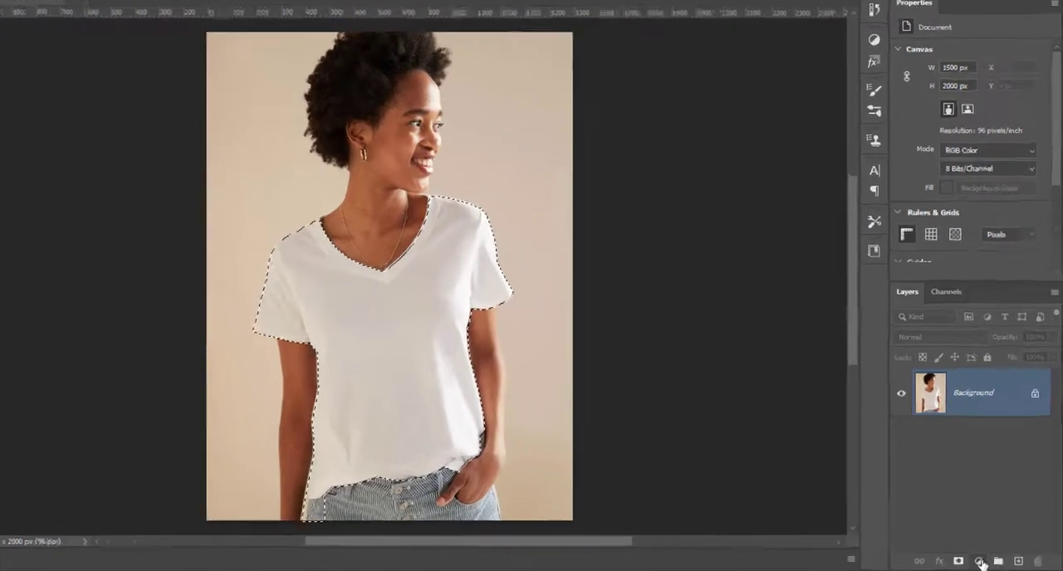
Bring up the adjustment layer menu for the reselected t-shirt
left_click(980, 561)
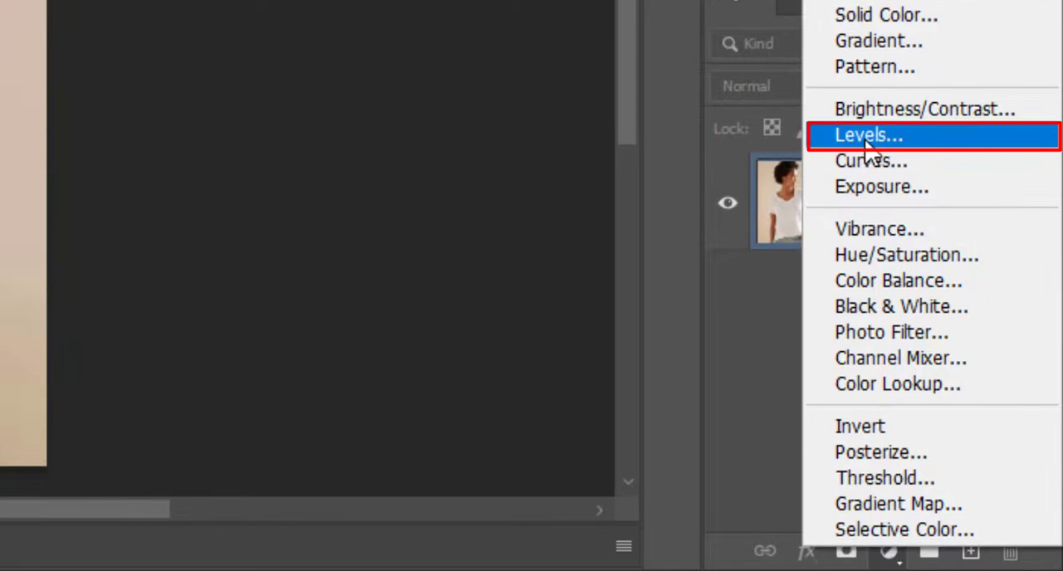
Add a Levels adjustment masked to the shirt, brightening it to crisp white, and toggle it to compare
left_click(867, 136)
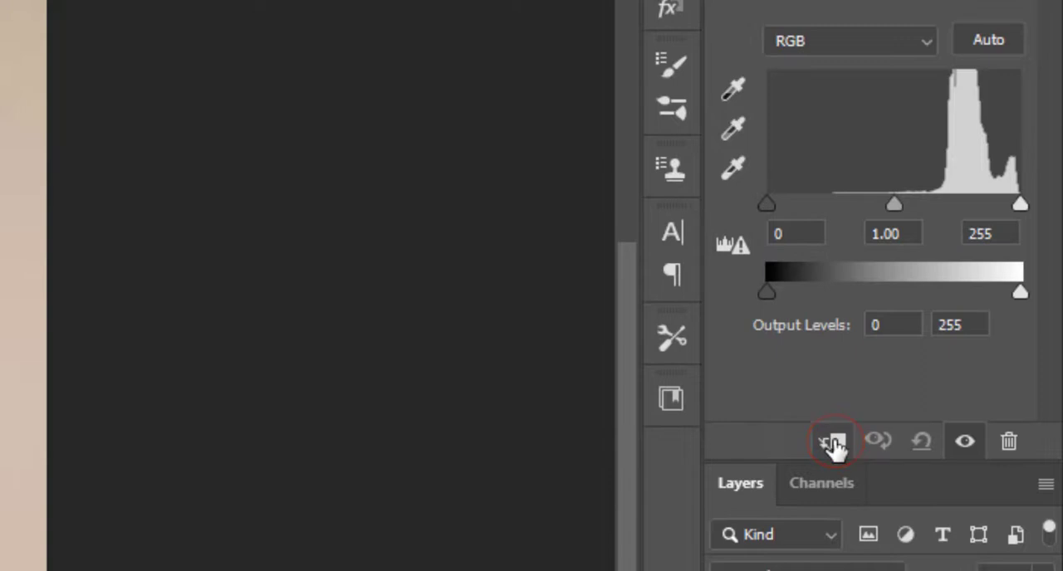
mouse_move(832, 442)
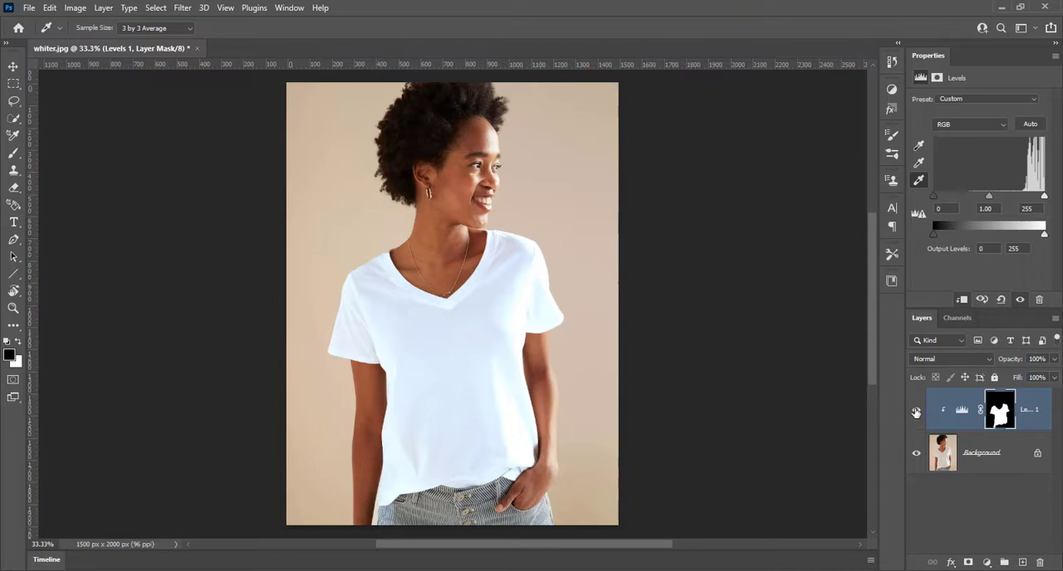
left_click(917, 411)
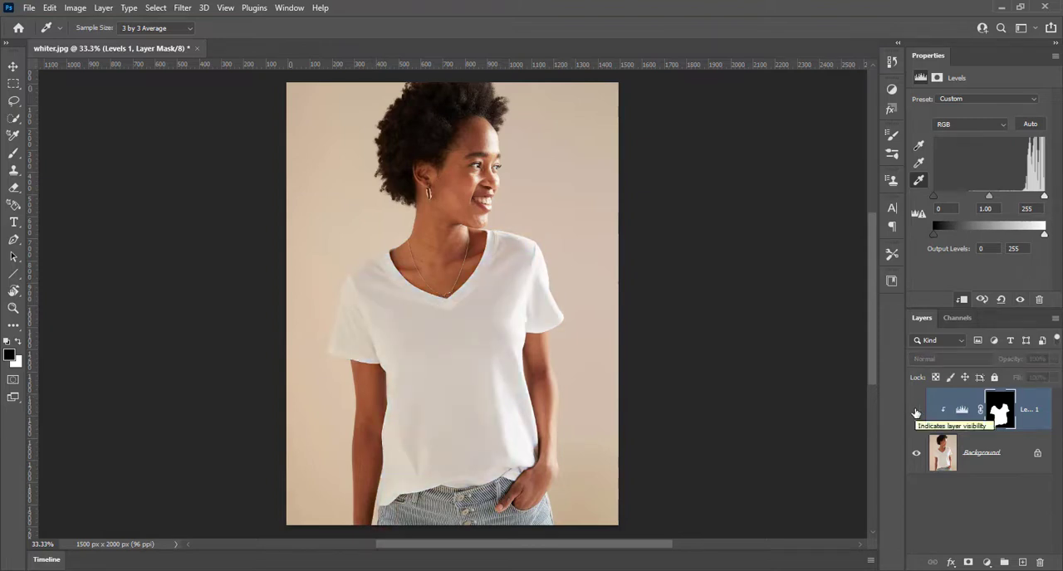
left_click(916, 410)
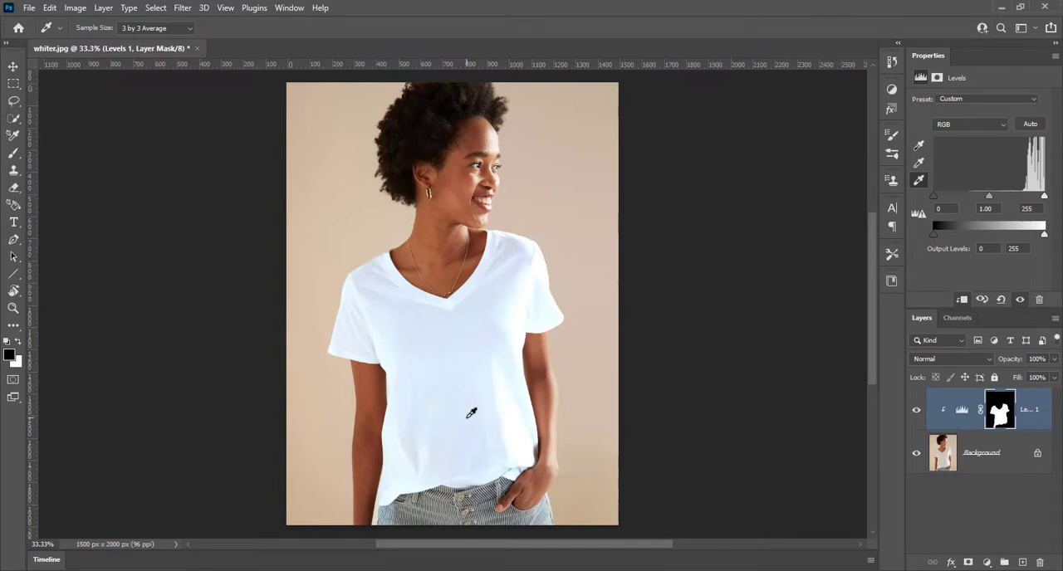
mouse_move(431, 324)
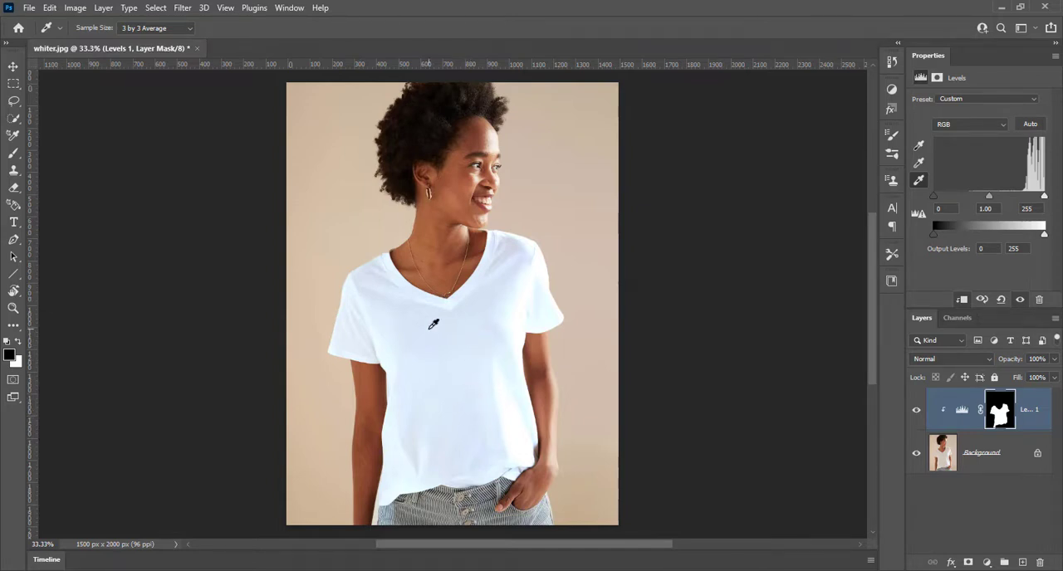
mouse_move(448, 342)
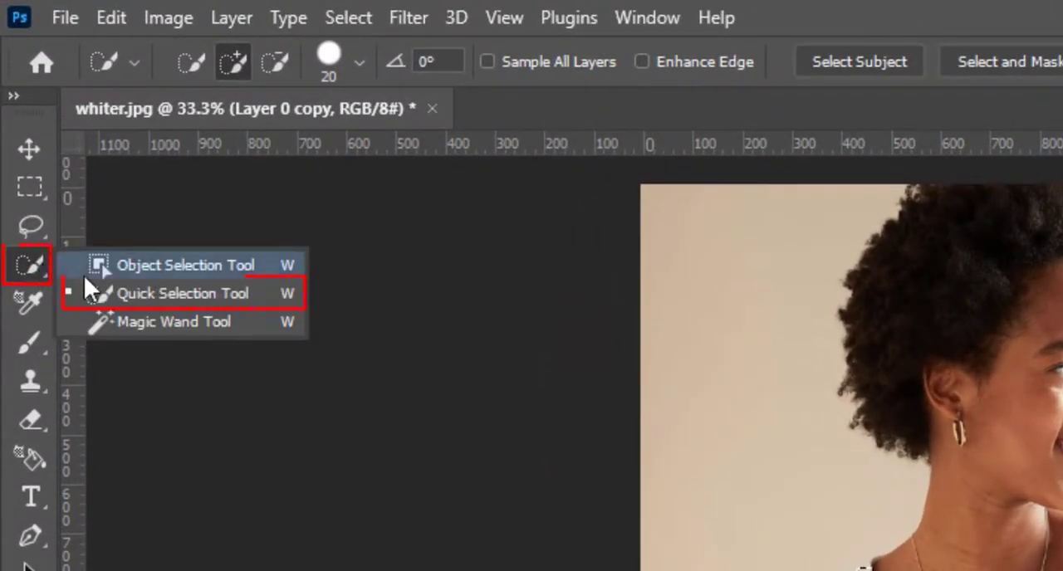
Mask the copied layer to the t-shirt and apply the mask so it holds only the shirt
left_click(182, 292)
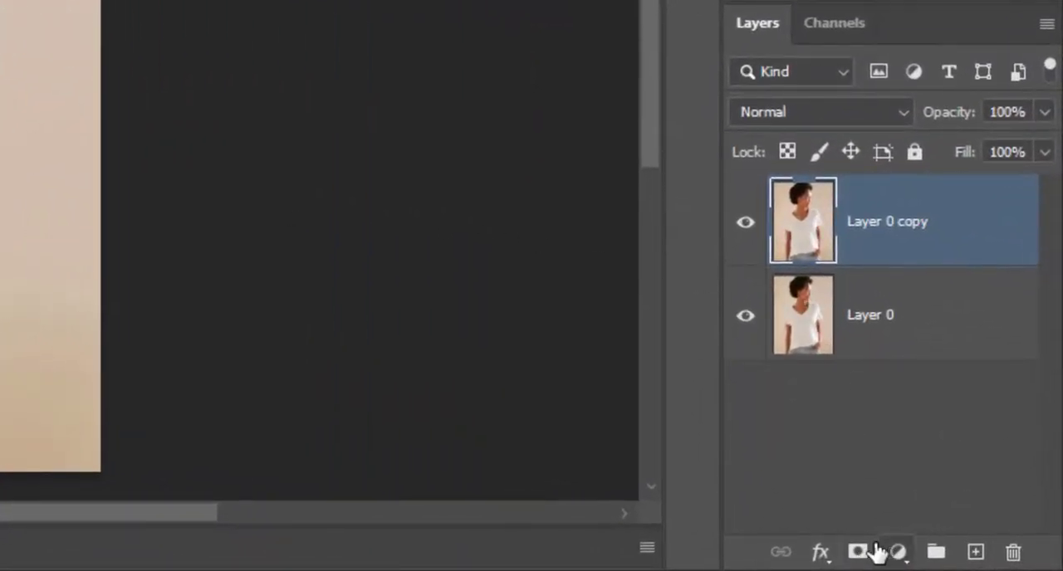
left_click(859, 551)
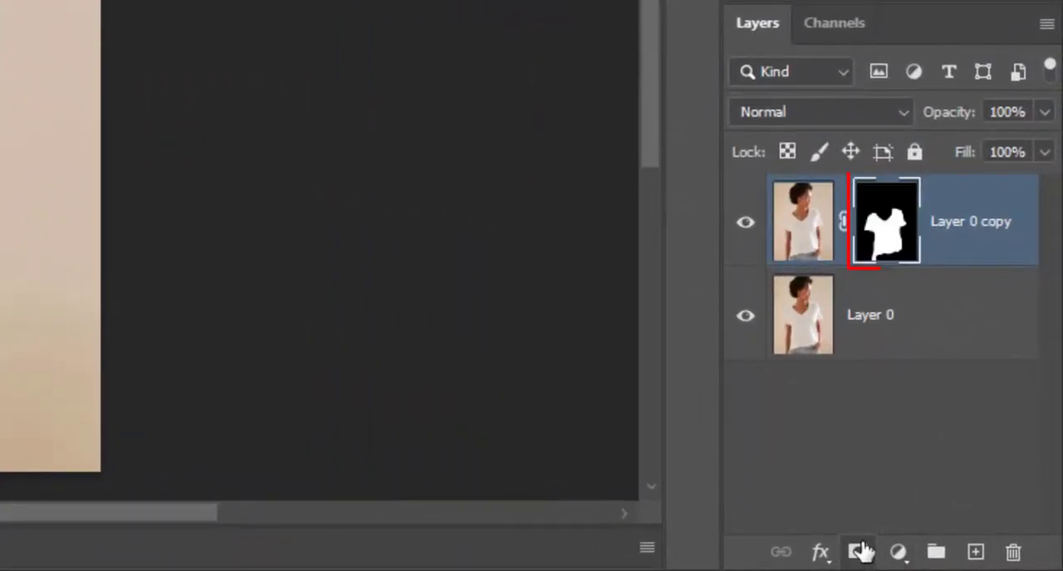
right_click(885, 219)
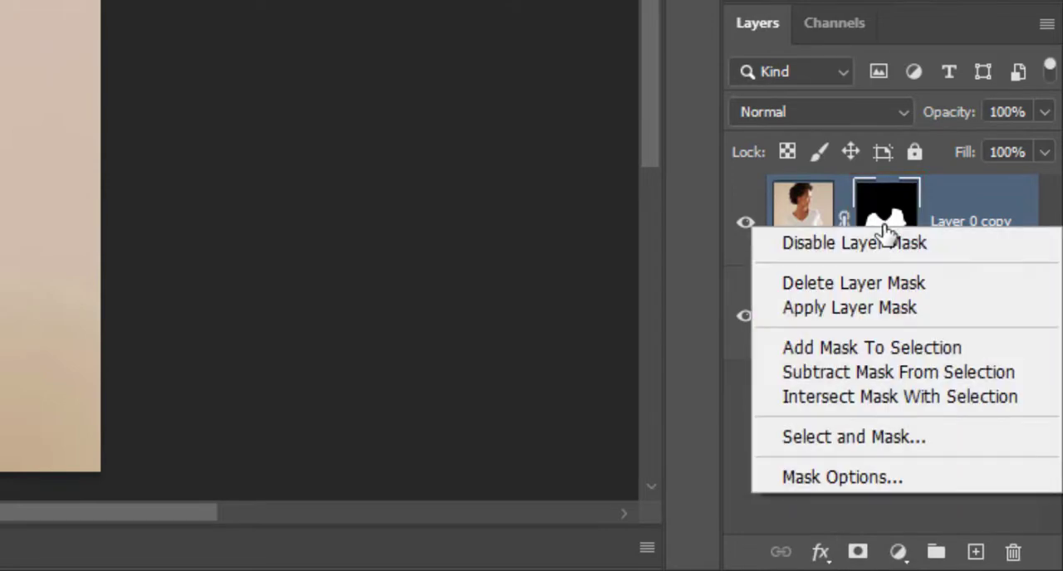
mouse_move(867, 319)
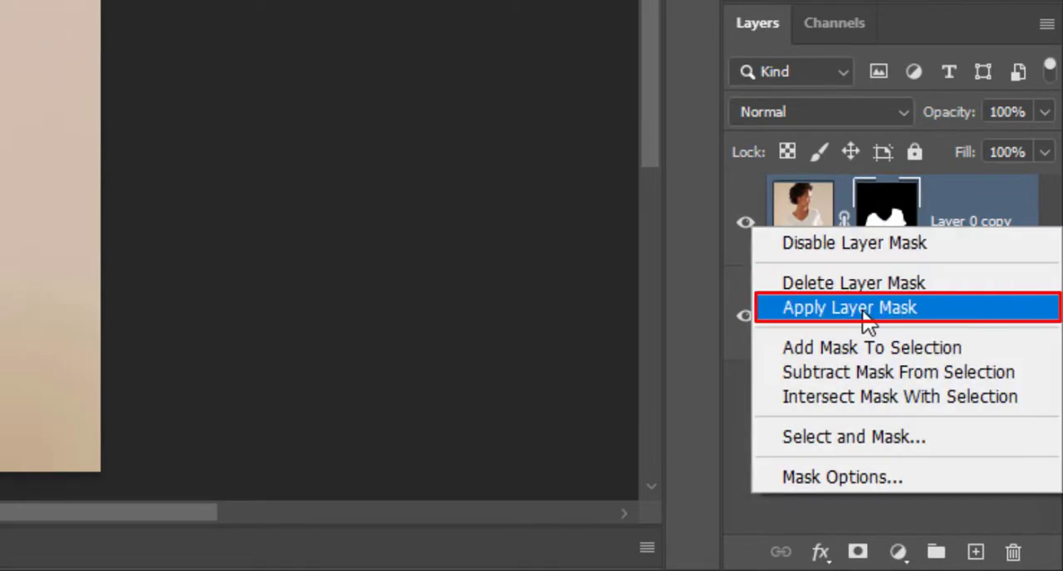
left_click(848, 307)
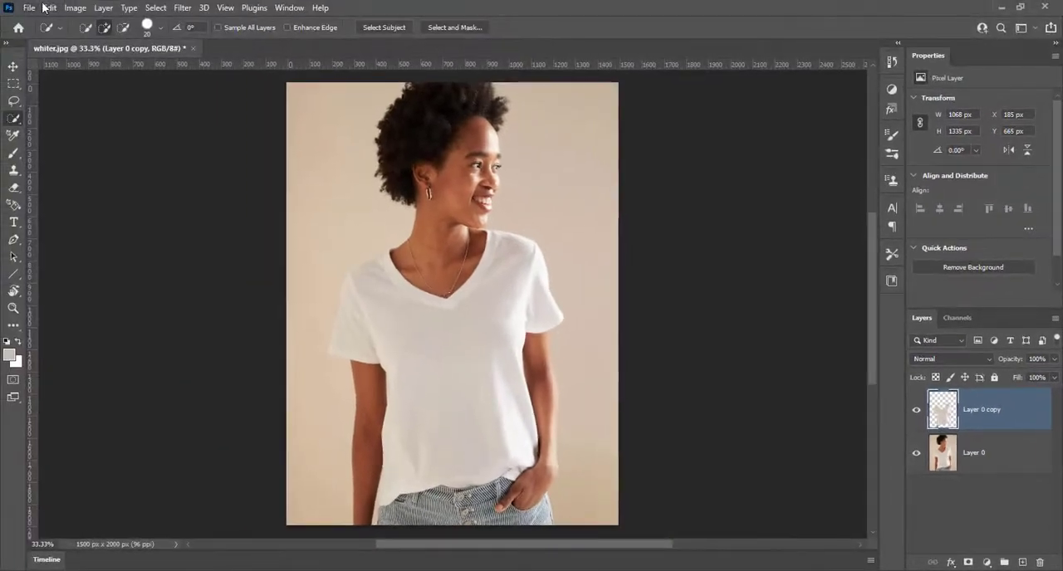
In the Camera Raw filter's Basic panel, raise the shirt's Whites to +76
left_click(183, 7)
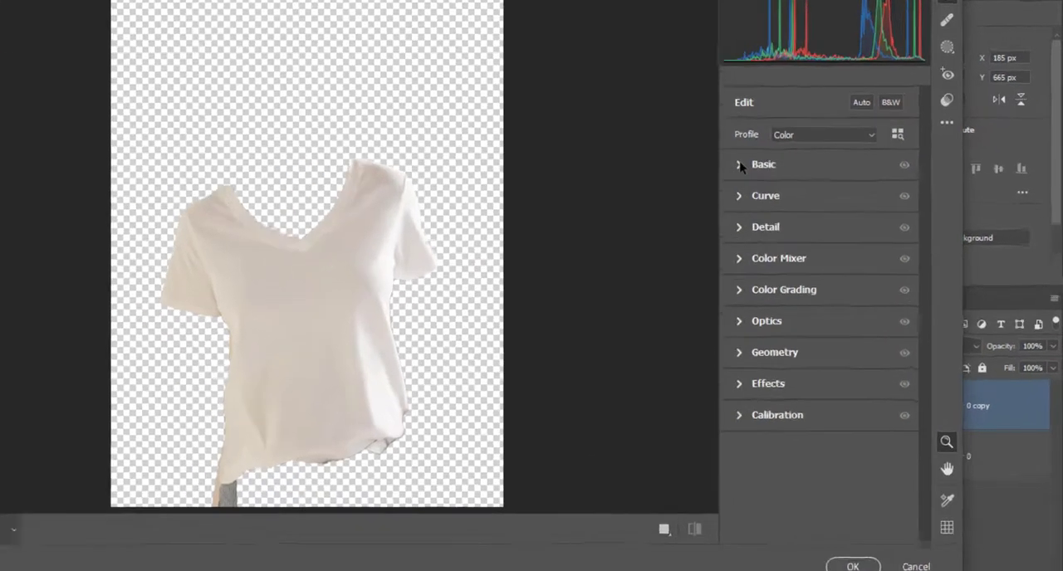
left_click(762, 165)
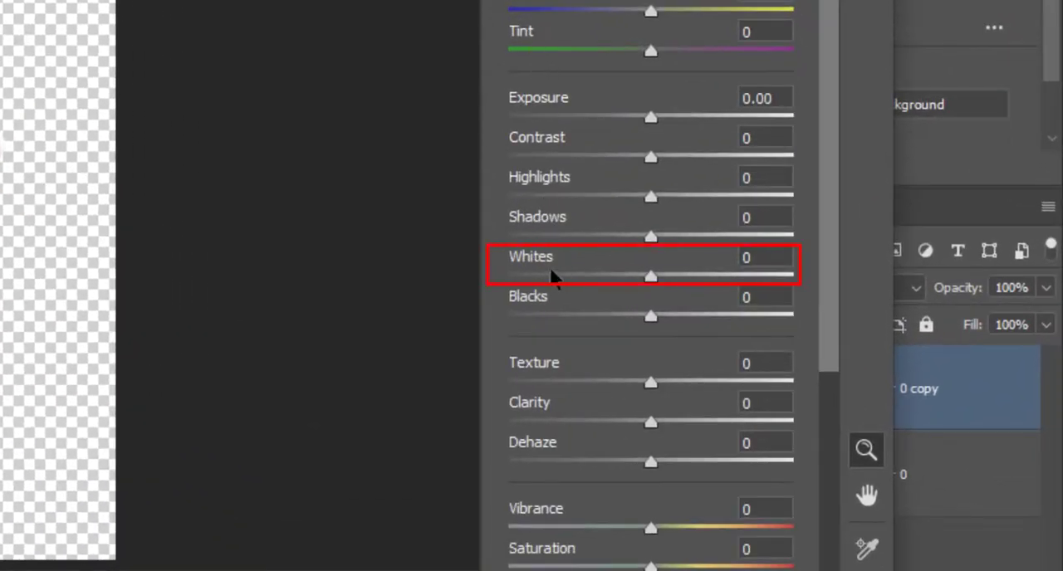
mouse_move(651, 289)
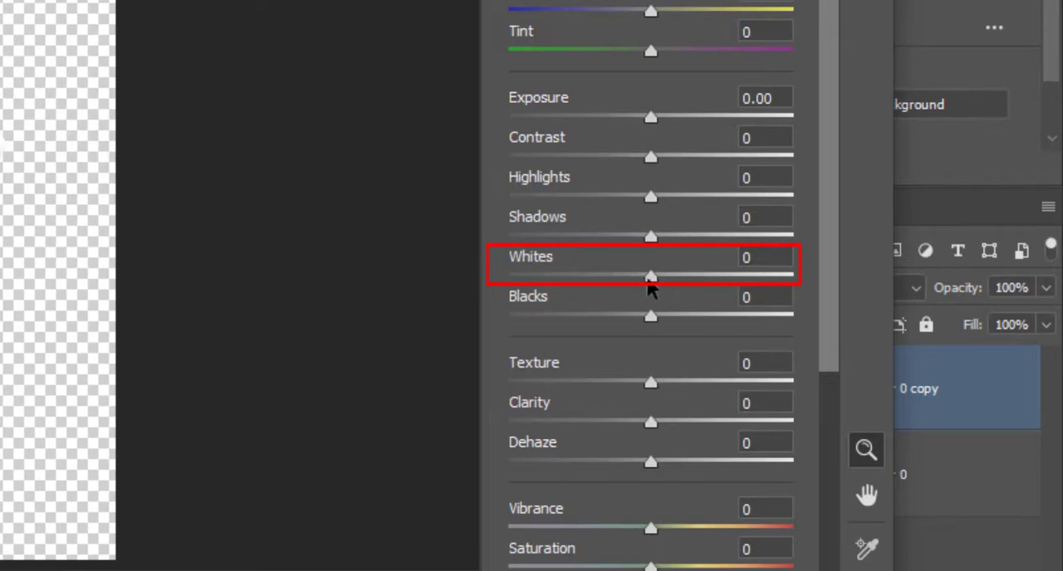
left_click_drag(651, 276, 722, 275)
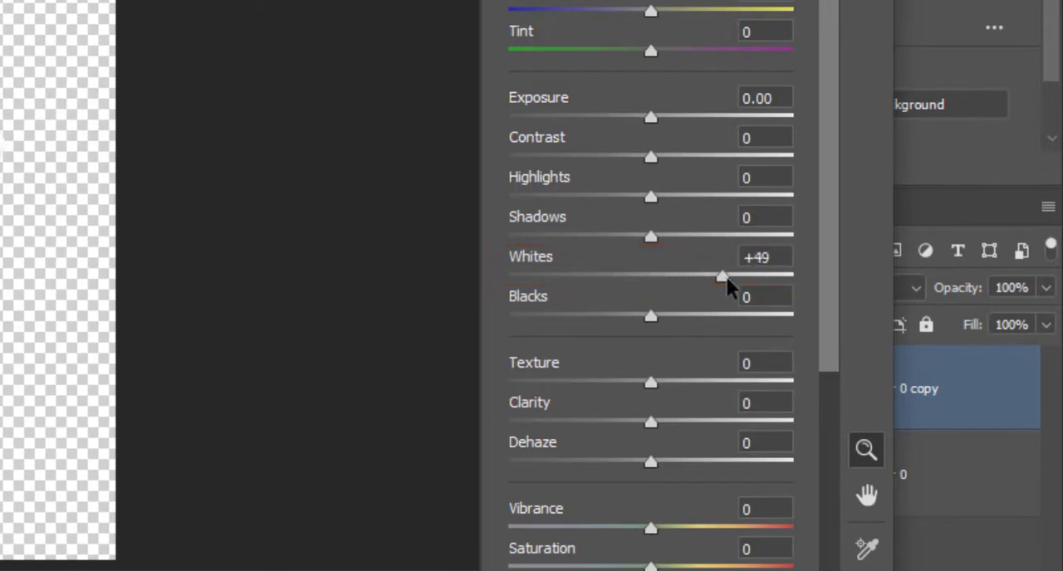
left_click_drag(722, 275, 757, 275)
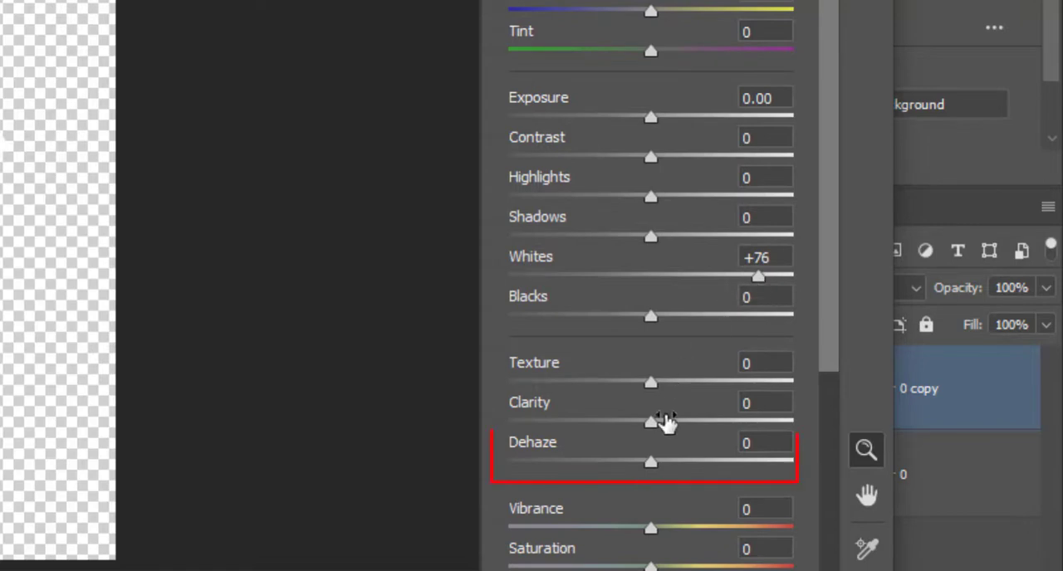
Lower Dehaze to -50 and commit the Camera Raw adjustments
left_click_drag(651, 461, 597, 462)
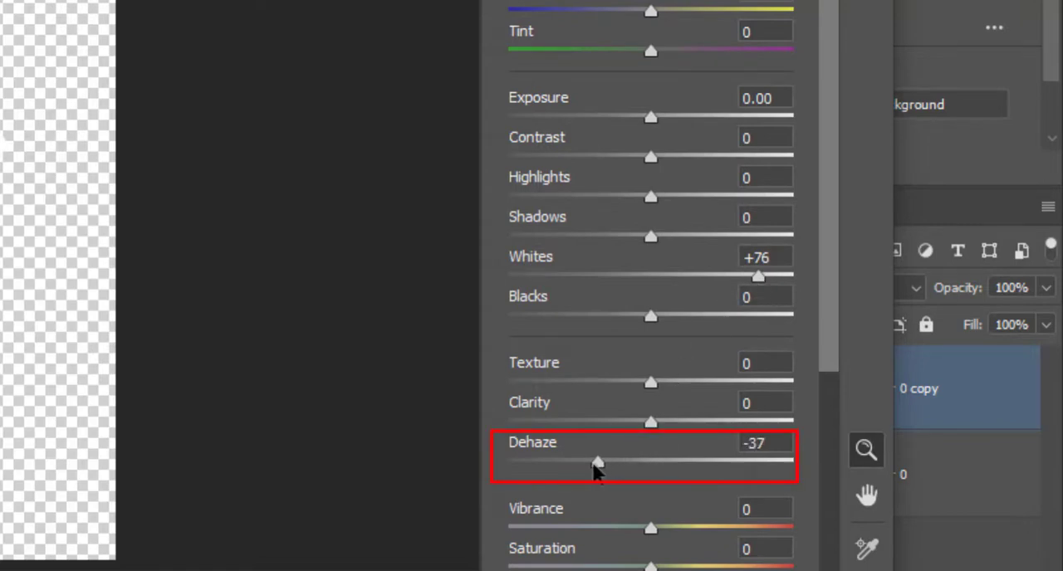
left_click_drag(598, 461, 571, 462)
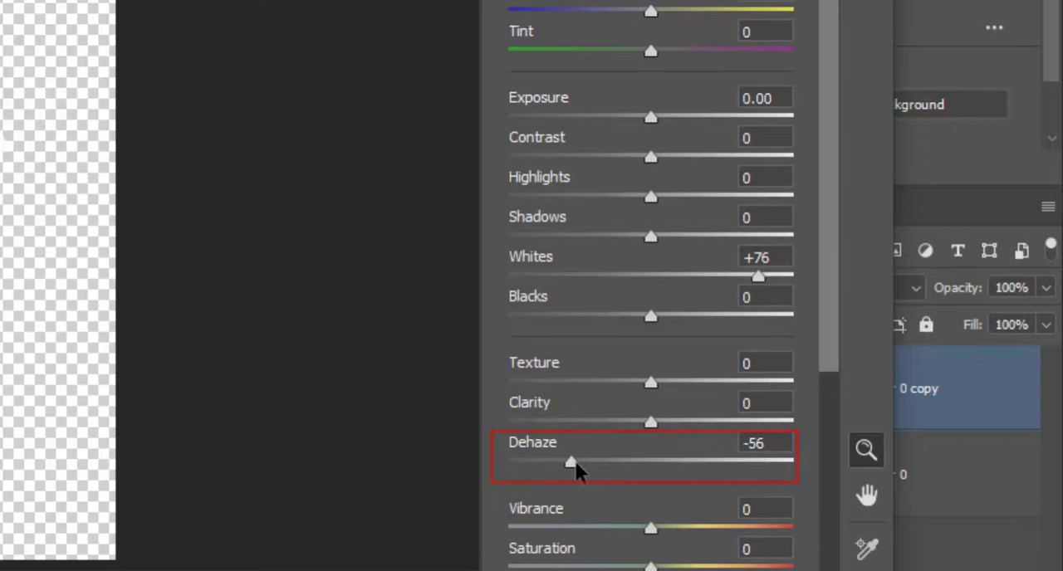
left_click_drag(571, 462, 634, 462)
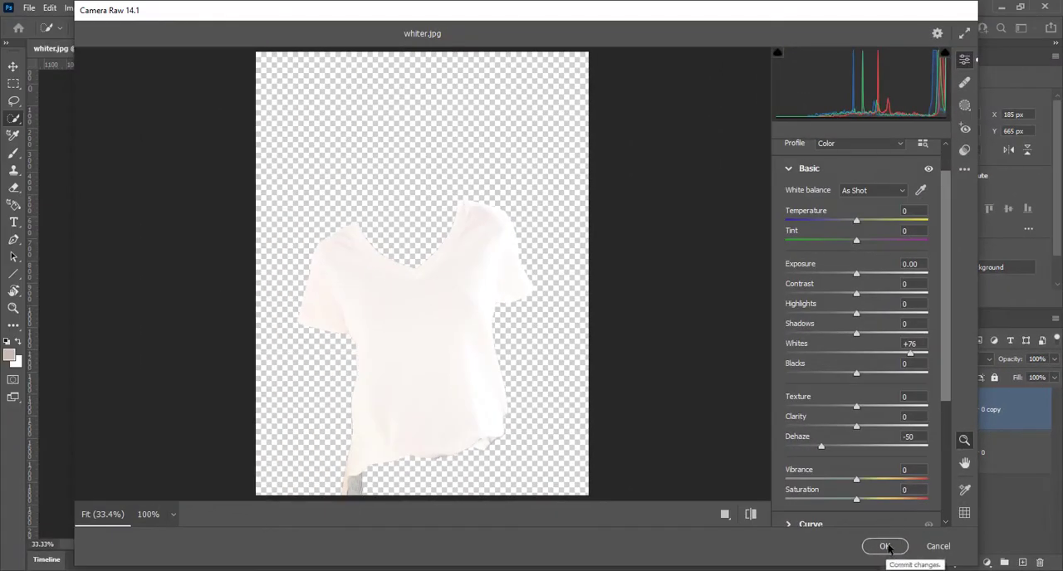
left_click(883, 545)
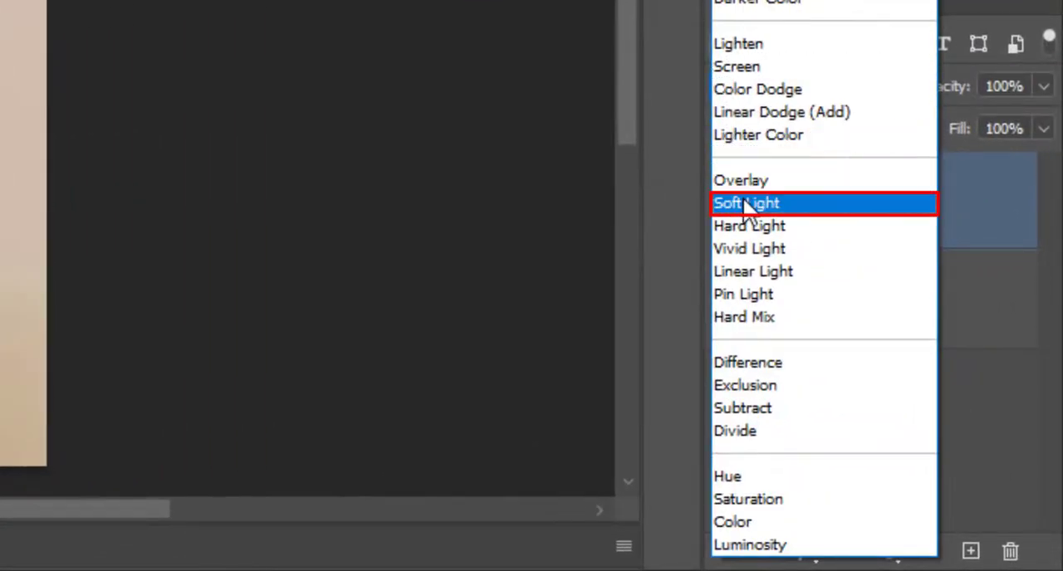
Set the shirt layer's blend mode to Soft Light
left_click(745, 202)
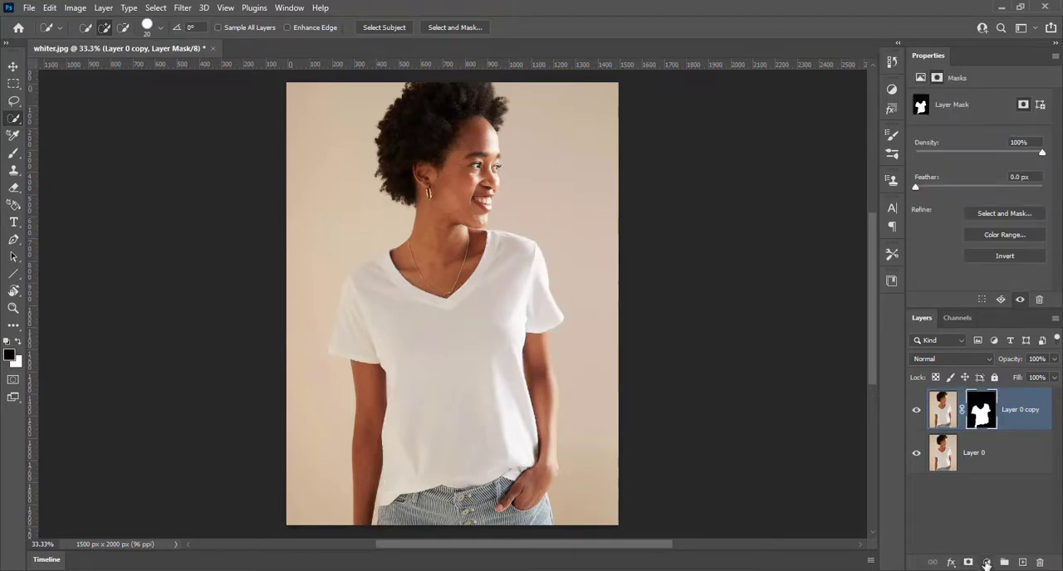
Add a Hue/Saturation adjustment clipped to the shirt layer below
left_click(986, 561)
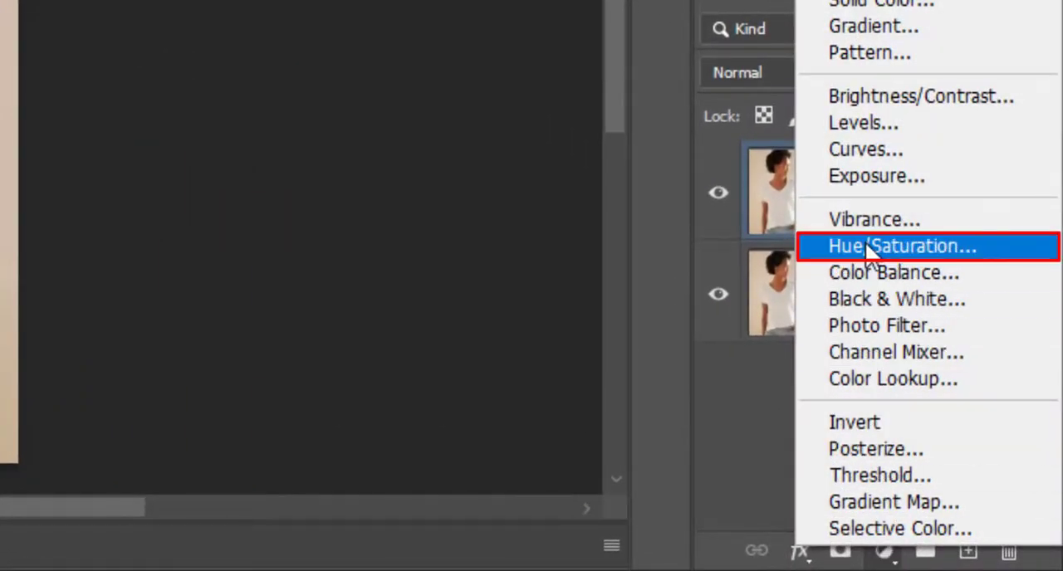
left_click(899, 246)
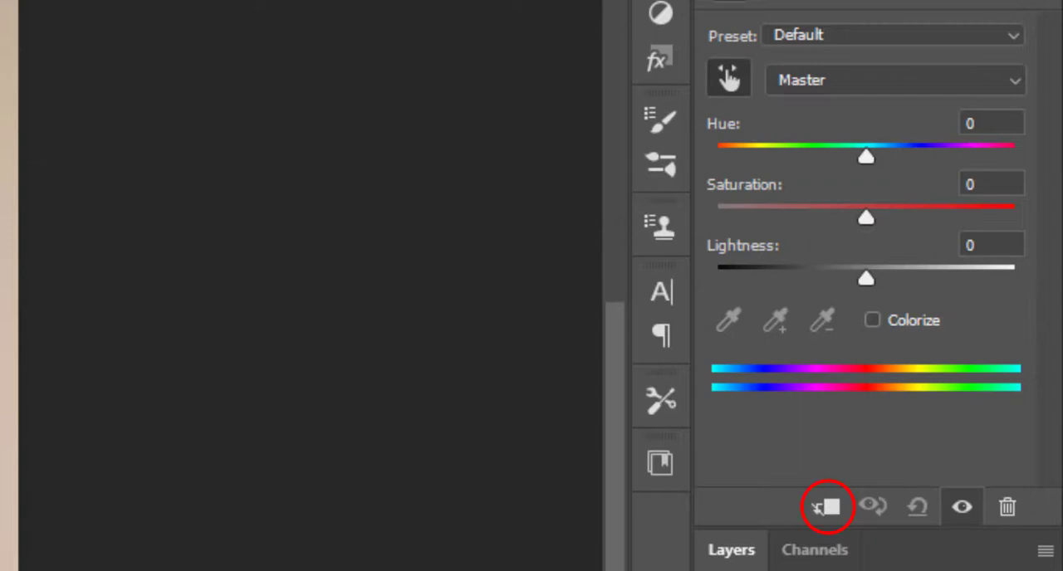
left_click(893, 80)
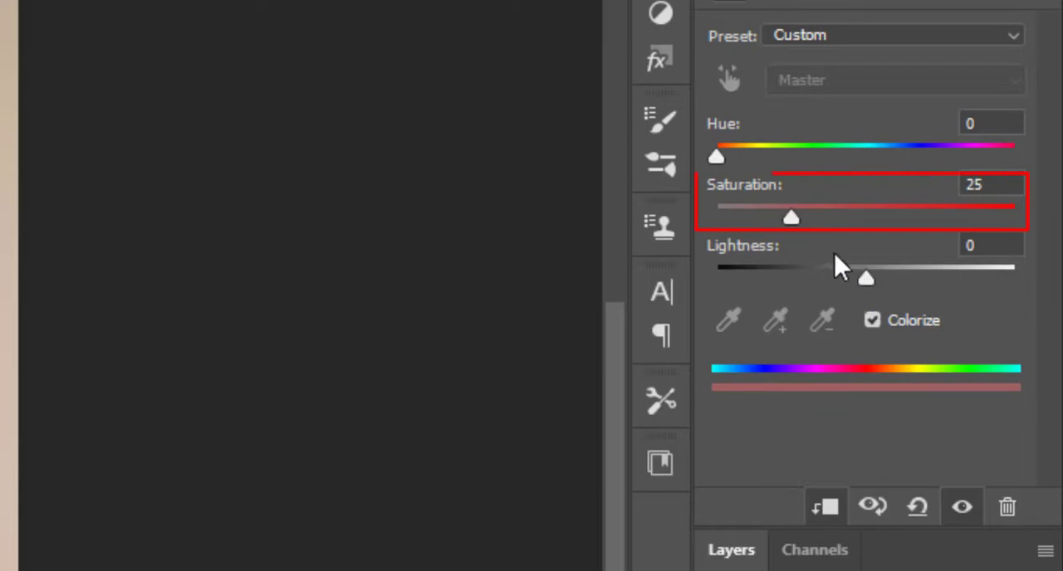
Colorize with Saturation 0 and raise Lightness to about +18
left_click_drag(790, 216, 716, 216)
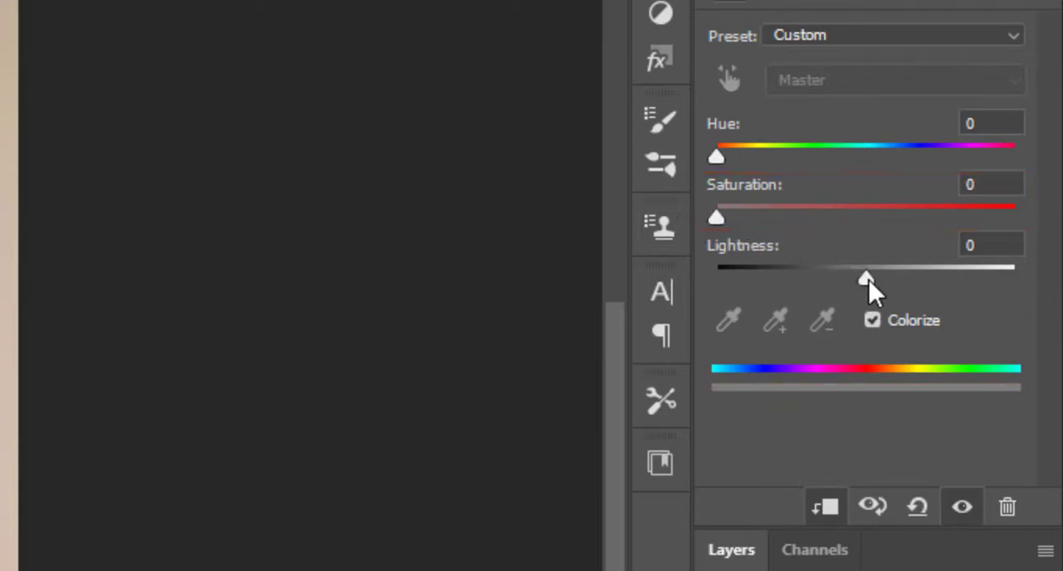
left_click_drag(867, 279, 894, 279)
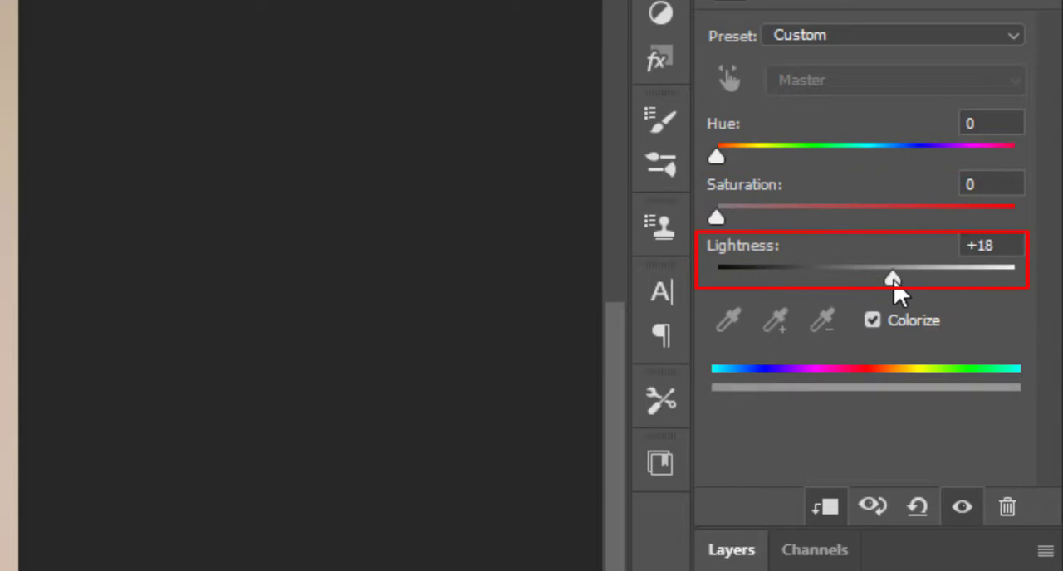
left_click_drag(890, 279, 895, 279)
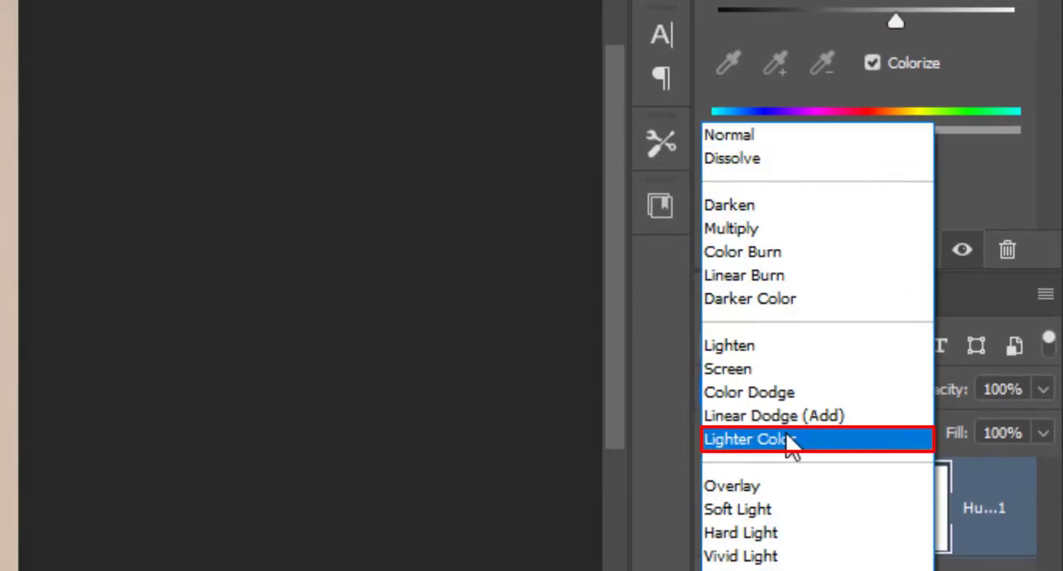
mouse_move(830, 455)
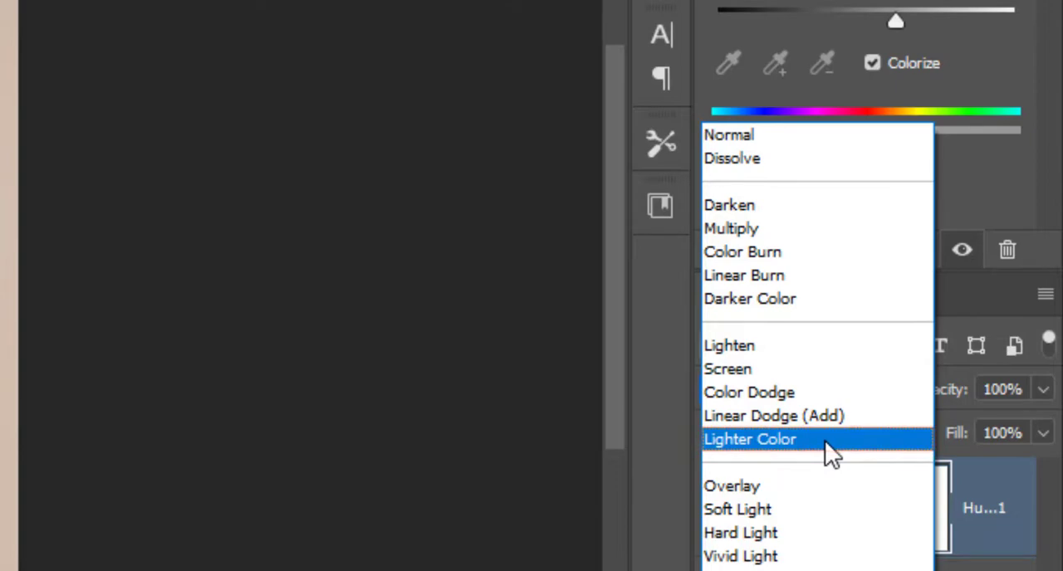
Blend the Hue/Saturation adjustment with Lighter Color and hide it to compare the shirt
left_click(749, 438)
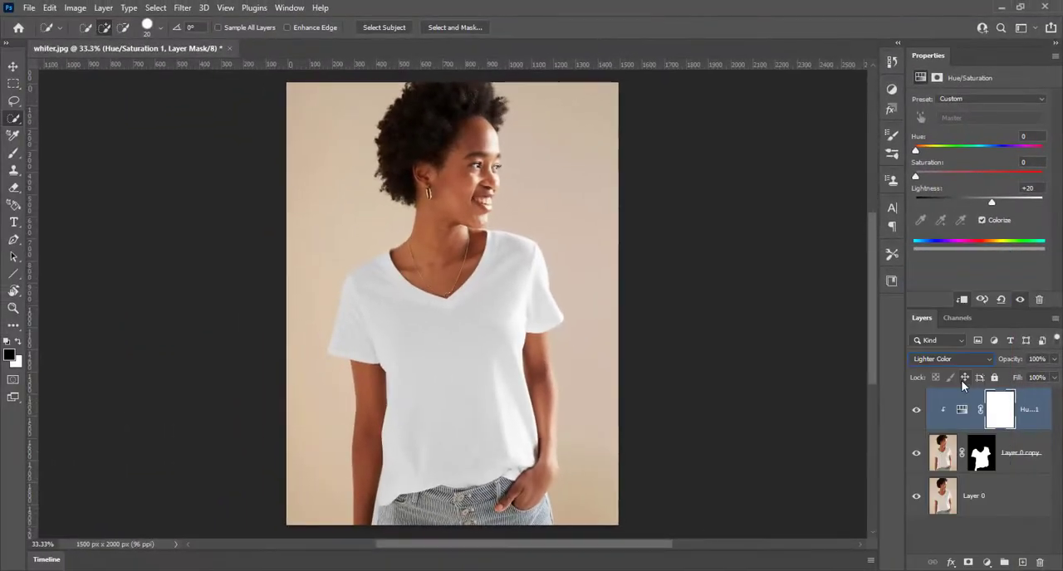
mouse_move(916, 410)
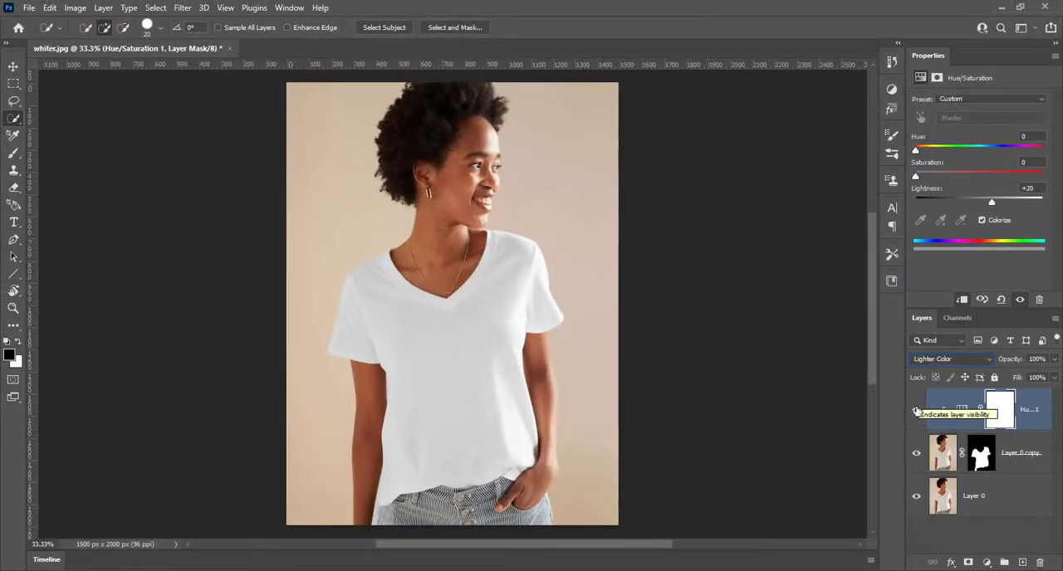
left_click(917, 412)
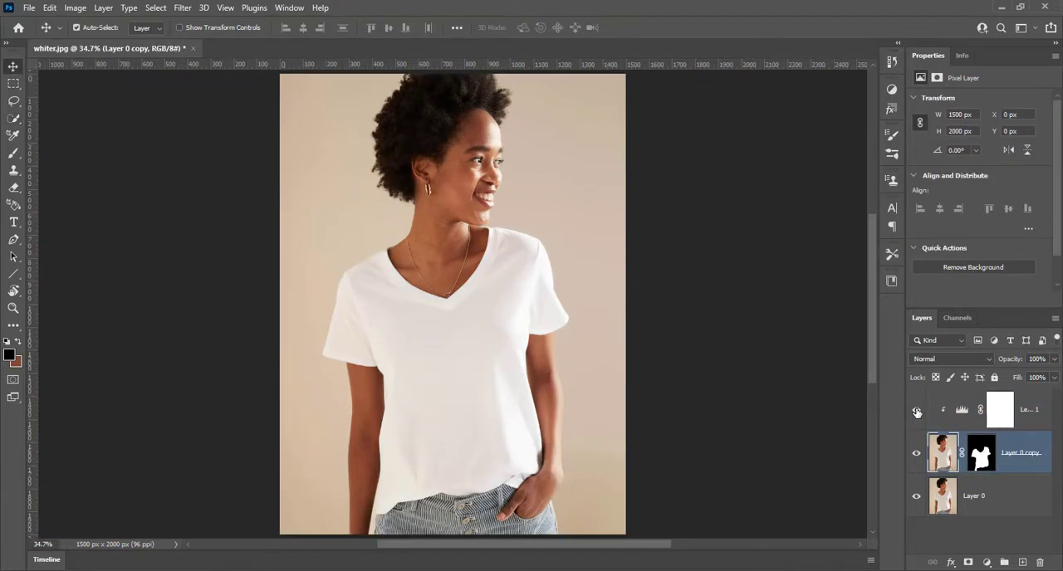
mouse_move(917, 410)
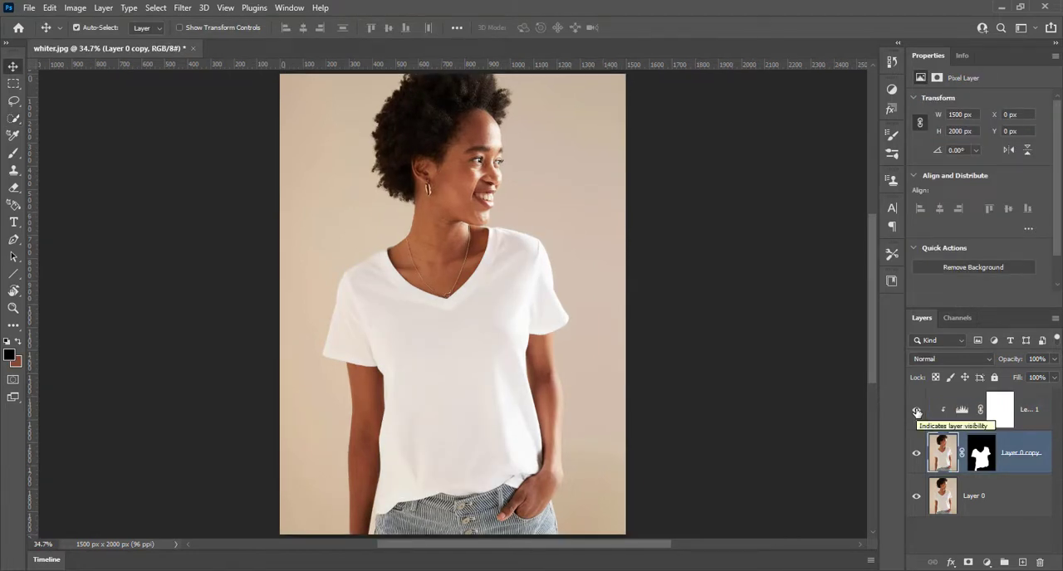